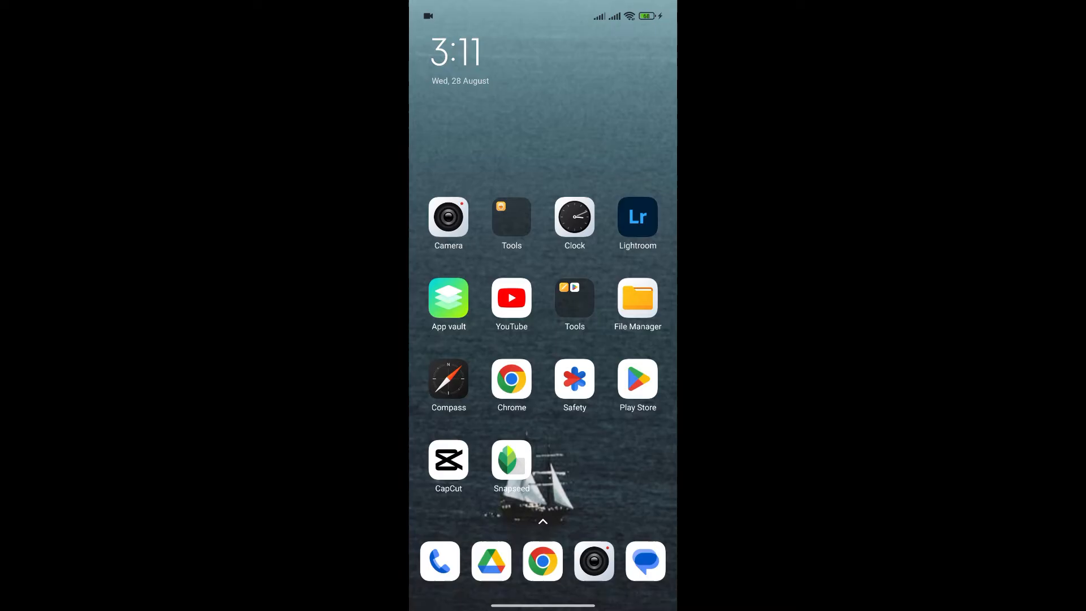
Step: Launch Snapseed from the home screen to its empty start page
left_click(511, 458)
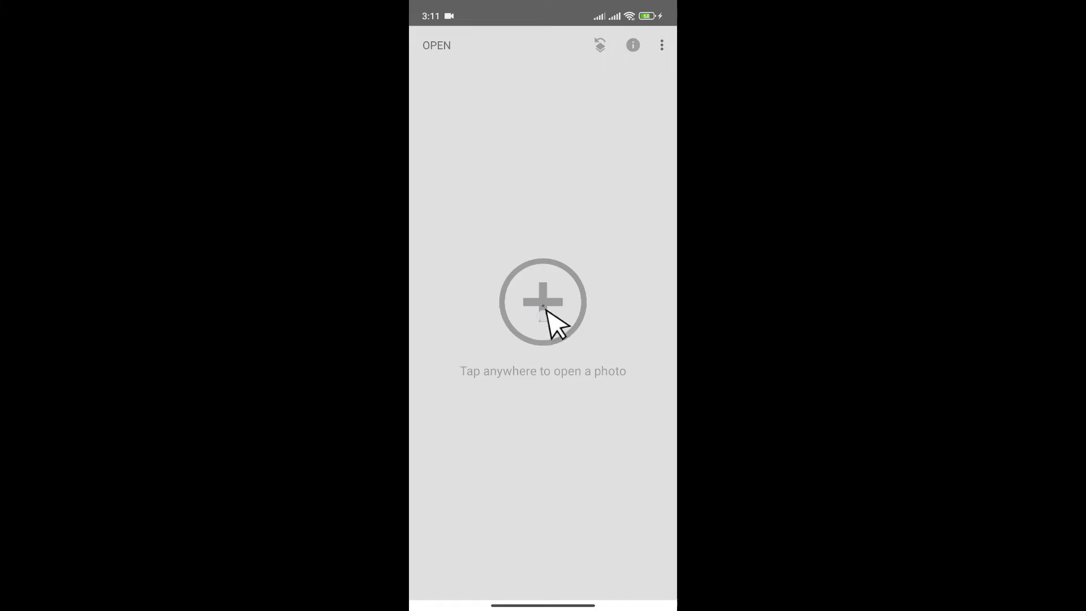
Step: Pick the painted portrait of a woman from the photo library for editing
left_click(542, 301)
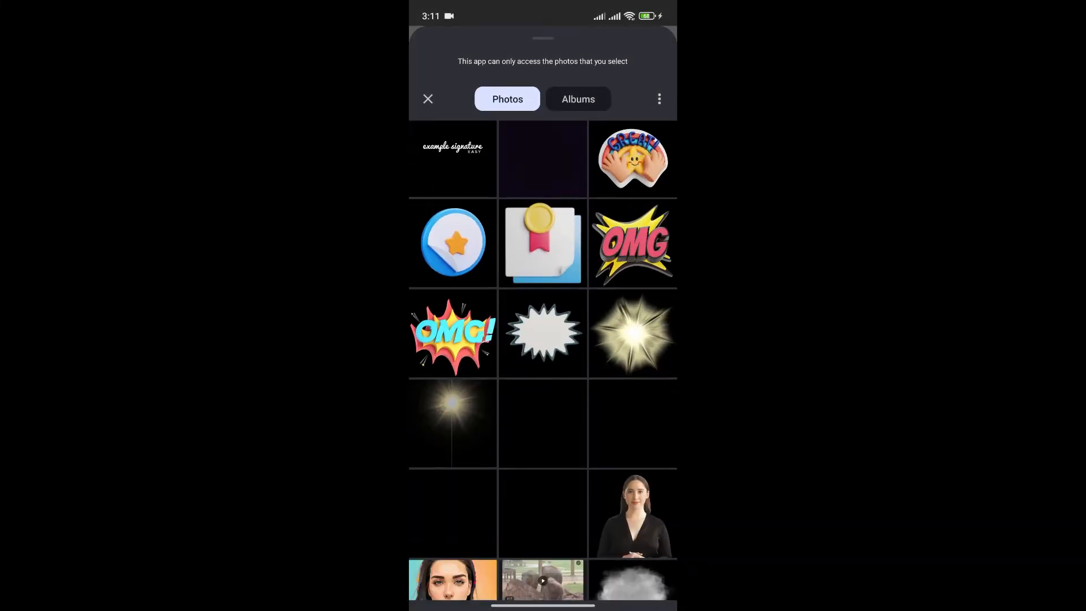
scroll("down", 3)
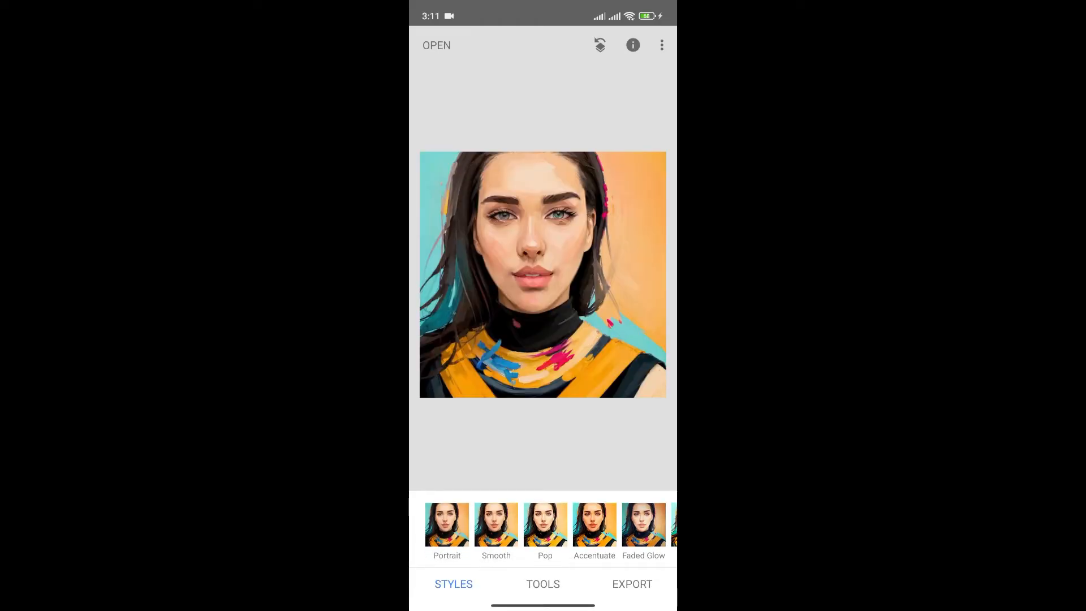
Step: Use the Healing tool to smudge the woman's face beyond recognition
left_click(543, 584)
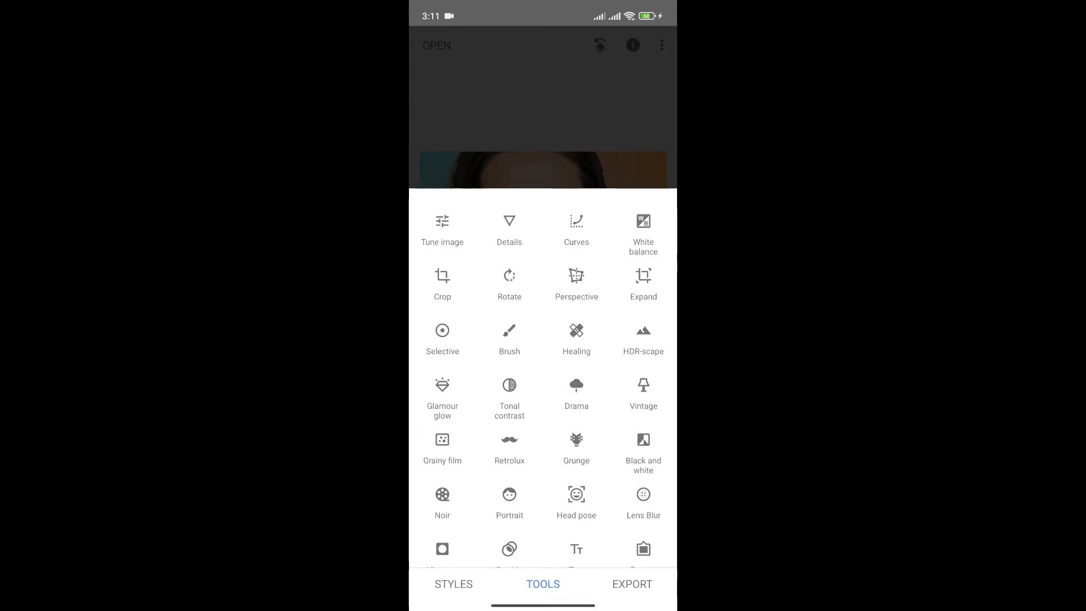
left_click(576, 338)
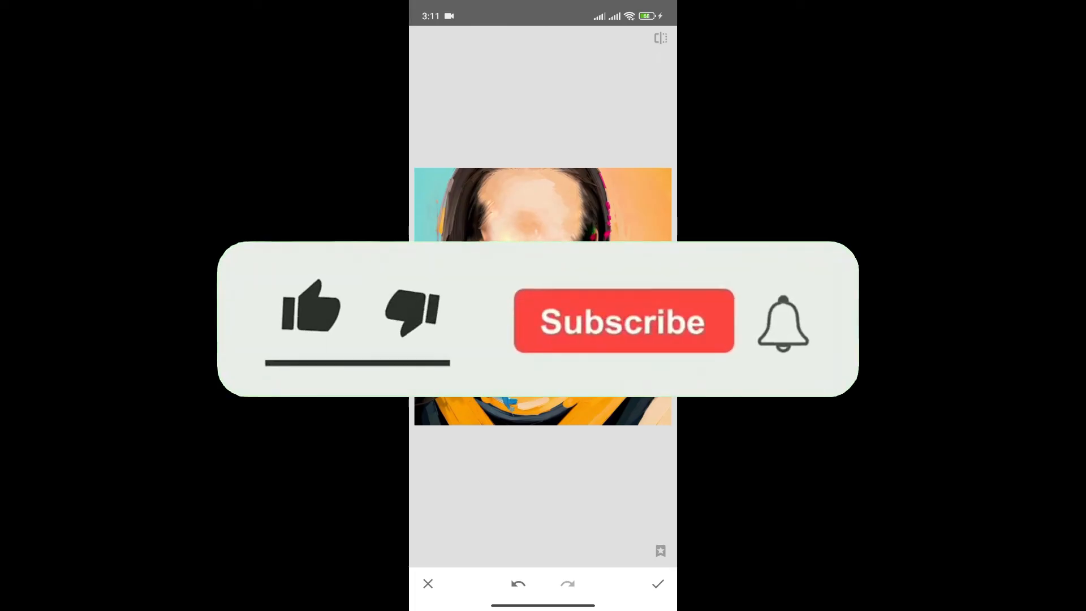
left_click(310, 307)
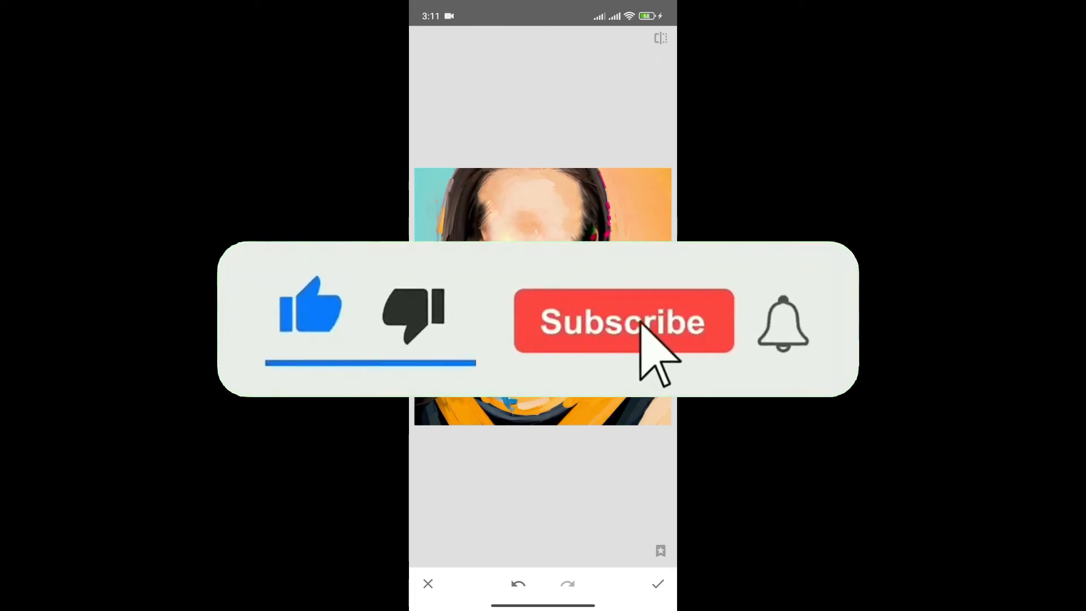